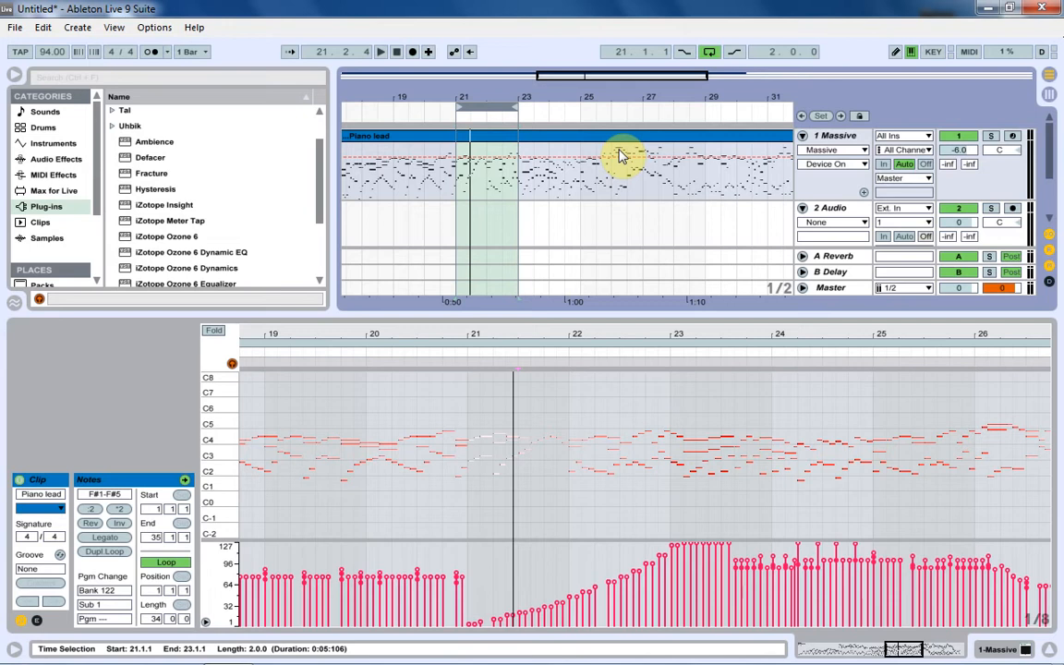
mouse_move(582, 170)
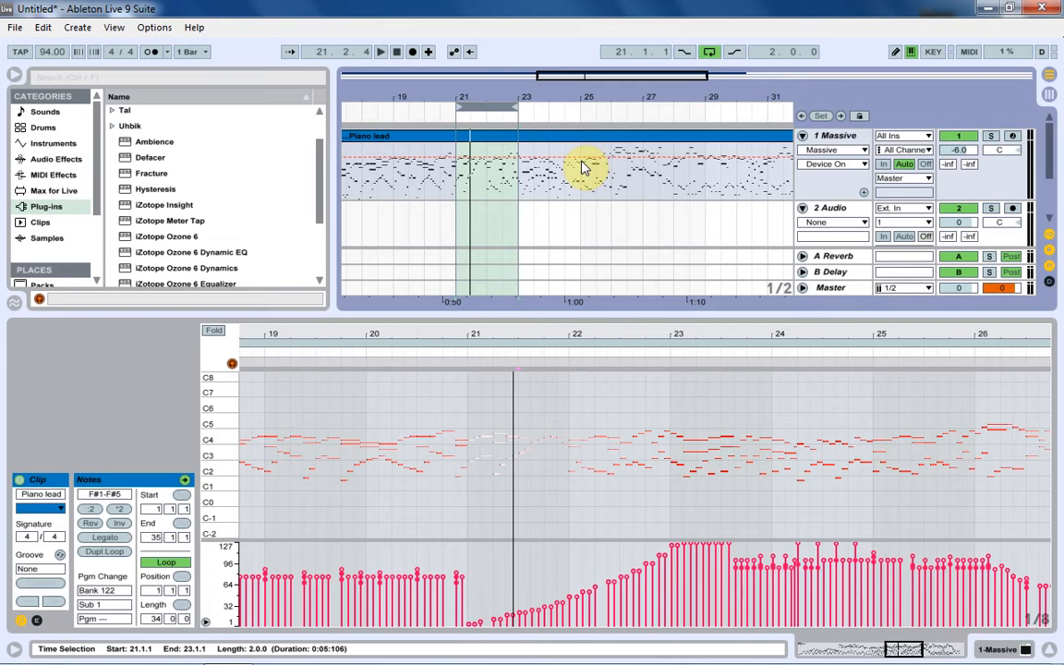
mouse_move(434, 236)
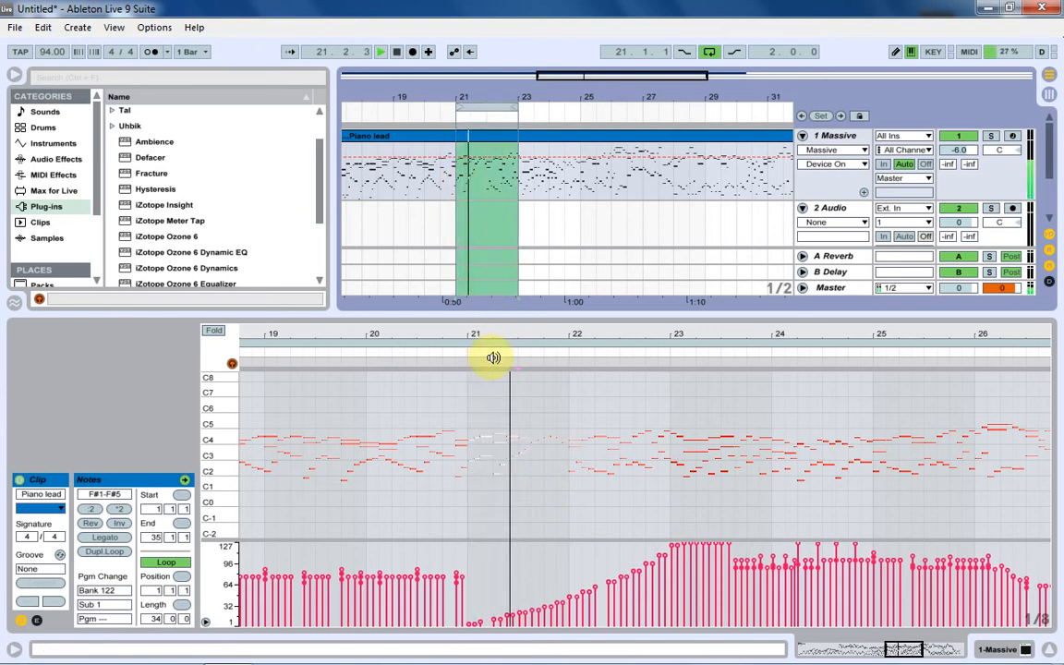
Route velocity through Massive's Envelope 4, then close the Massive editor window.
left_click(495, 359)
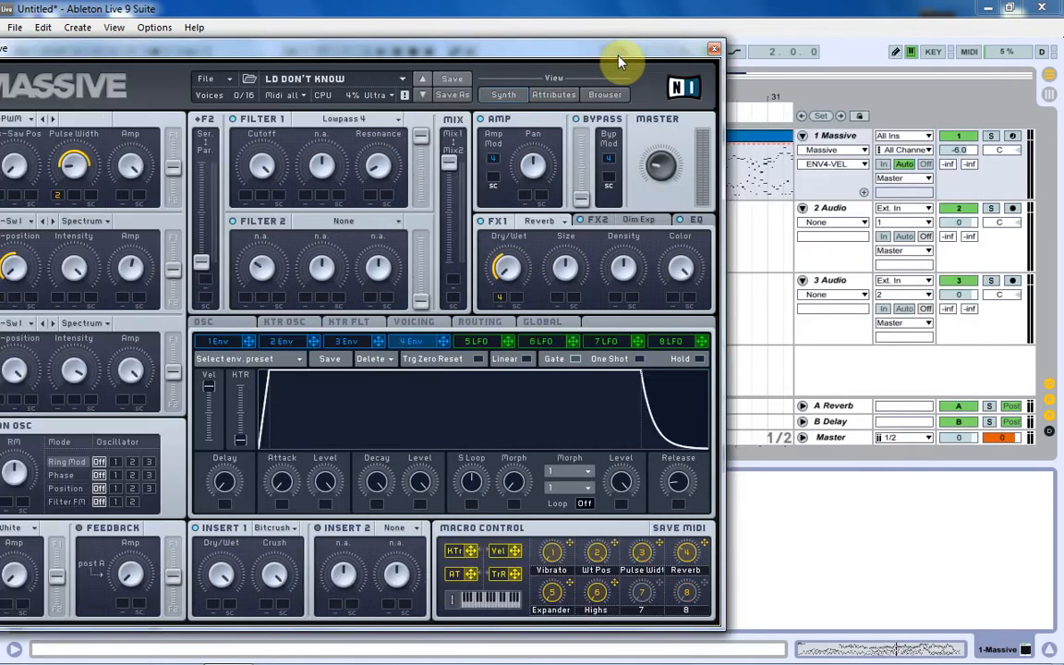
left_click(713, 48)
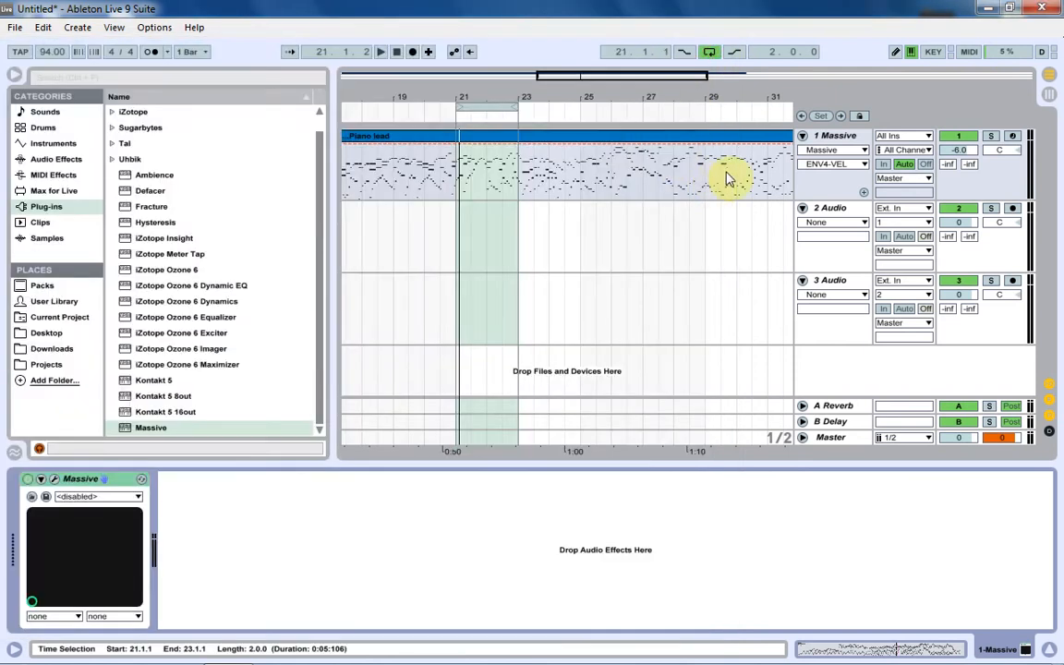
Bring the Piano lead clip's notes and velocity ramp up in the MIDI Note Editor.
left_click(480, 137)
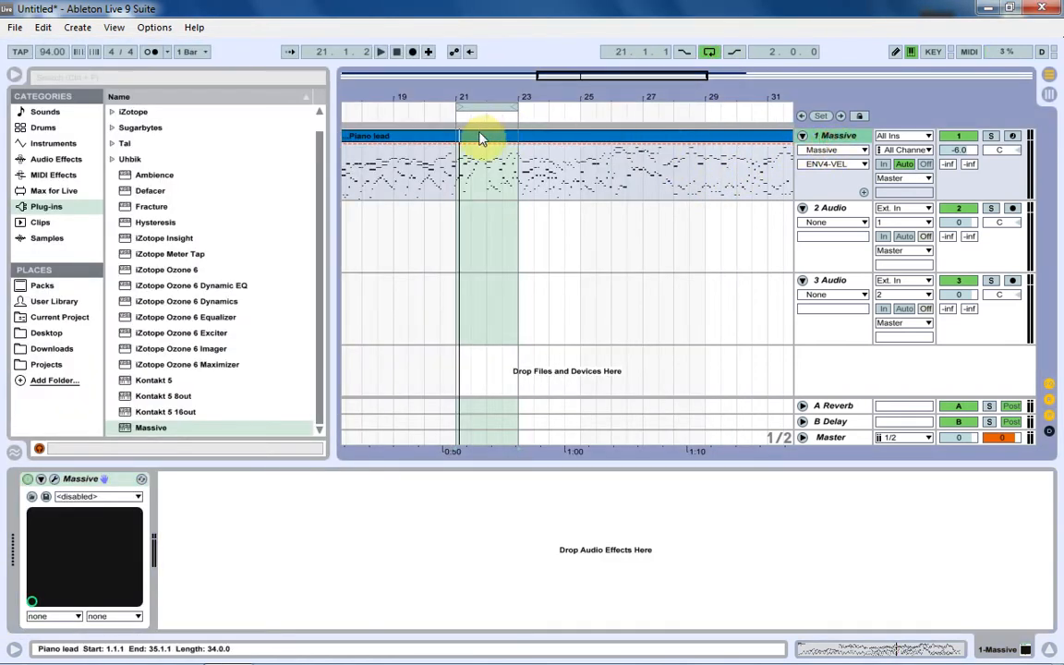
double_click(481, 137)
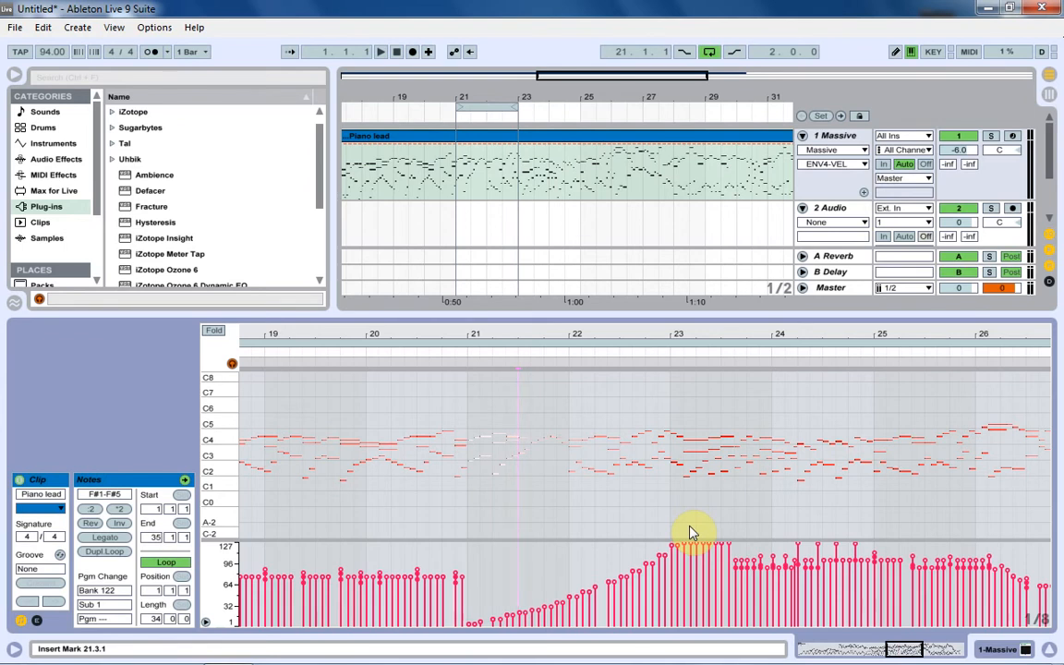
left_click(380, 51)
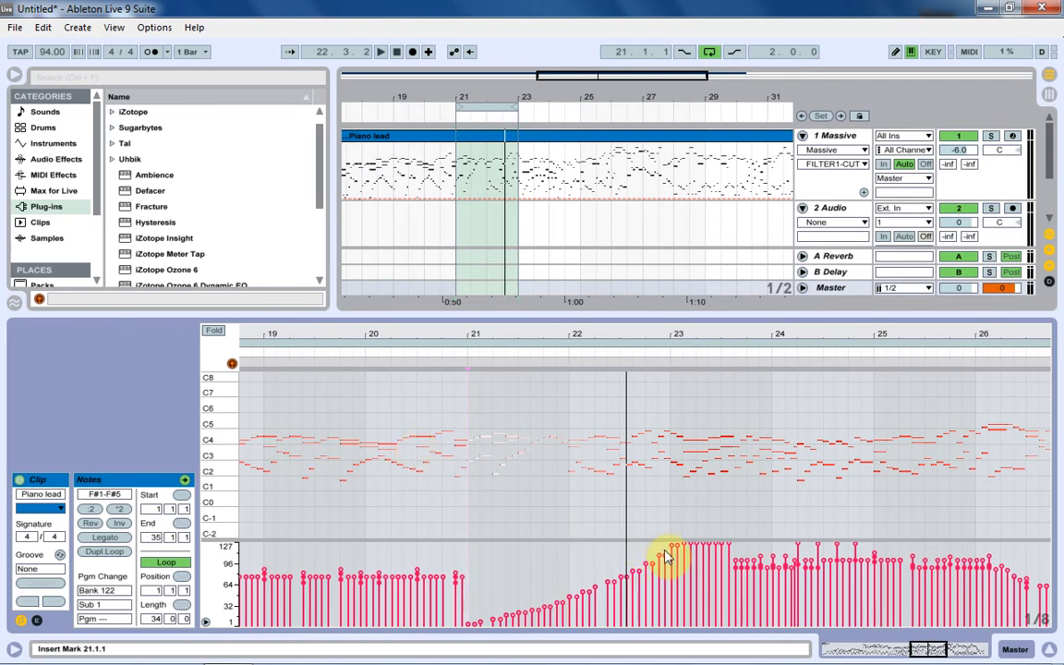
mouse_move(563, 484)
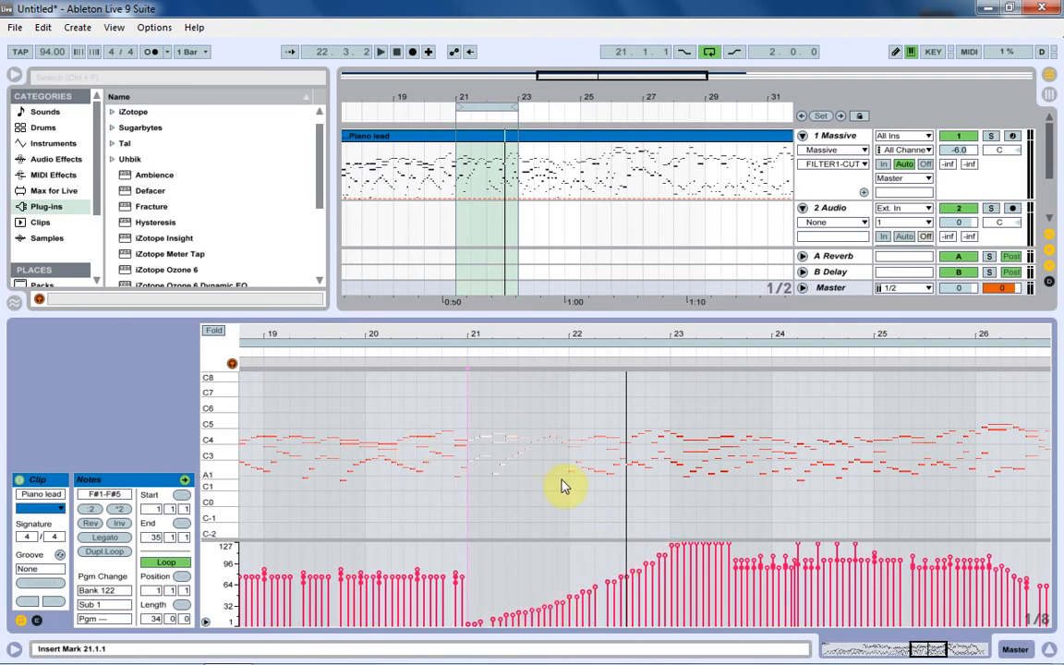